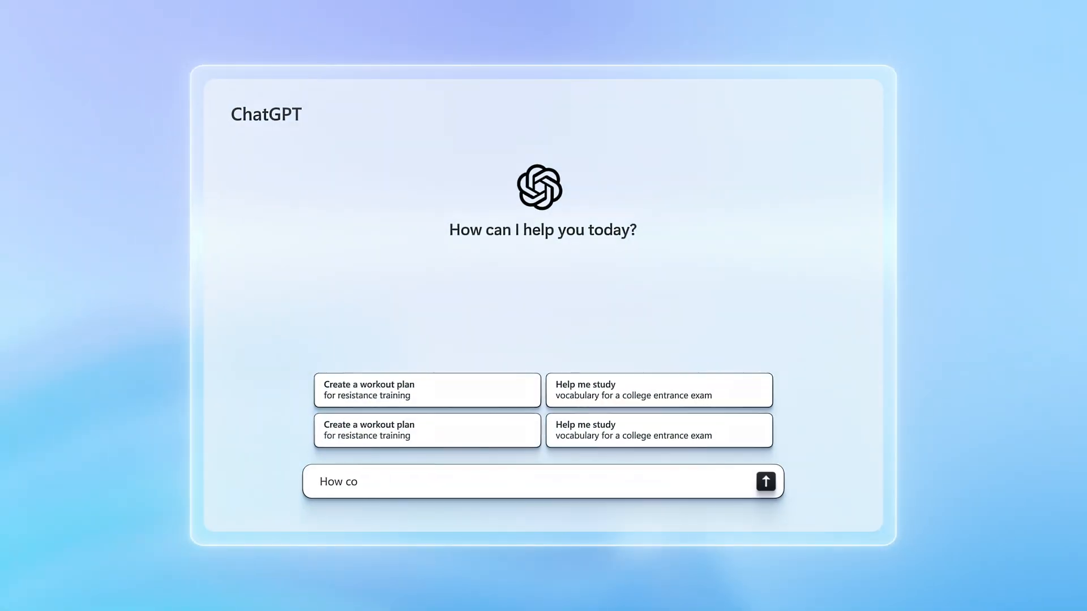
Ask ChatGPT 'How cold is Everest Base Camp in June?' in the message box
{"action": "type", "text": "How cold is Everest Base Camp in June?"}
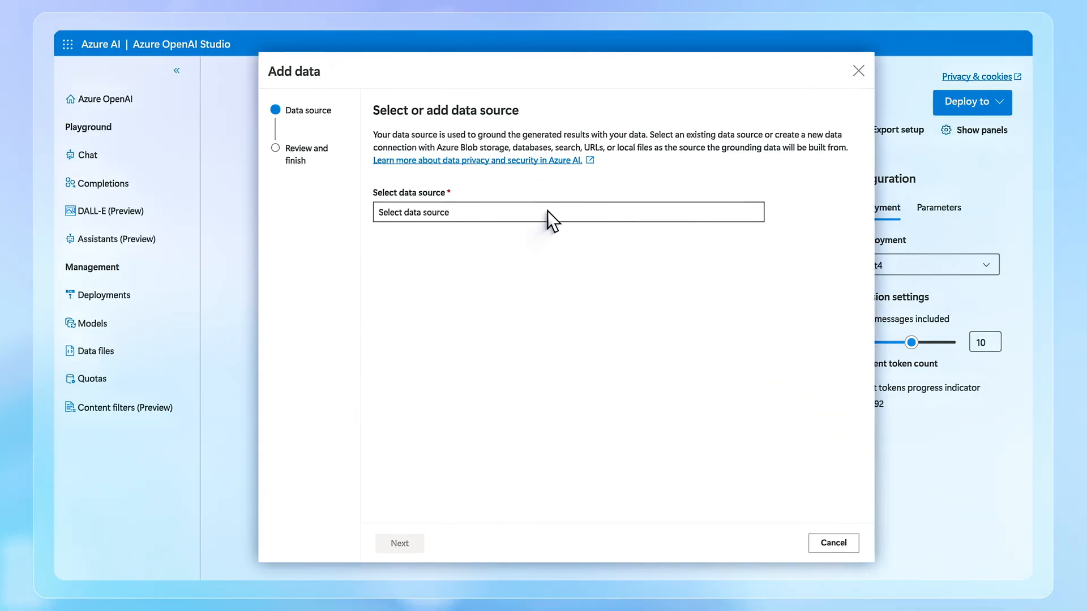
Expand the Select data source list showing Azure AI Search, Blob Storage and Cosmos DB for MongoDB vCore
{"action": "left_click", "coordinate": [566, 212]}
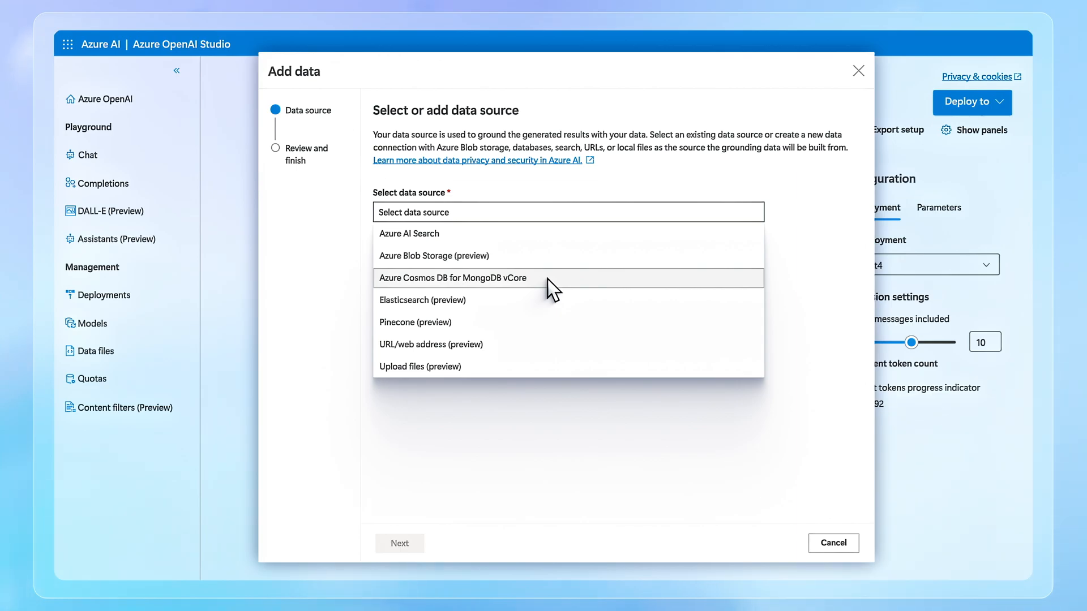